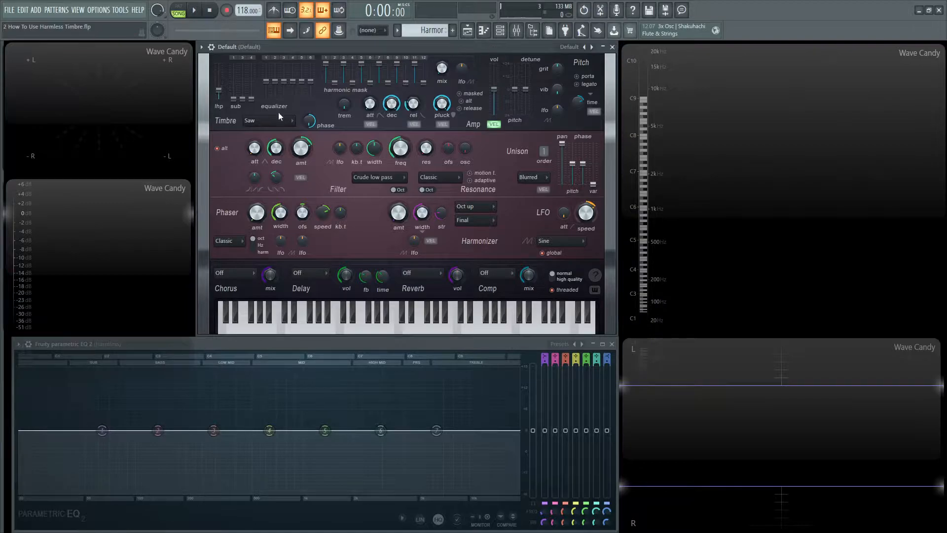
mouse_move(238, 112)
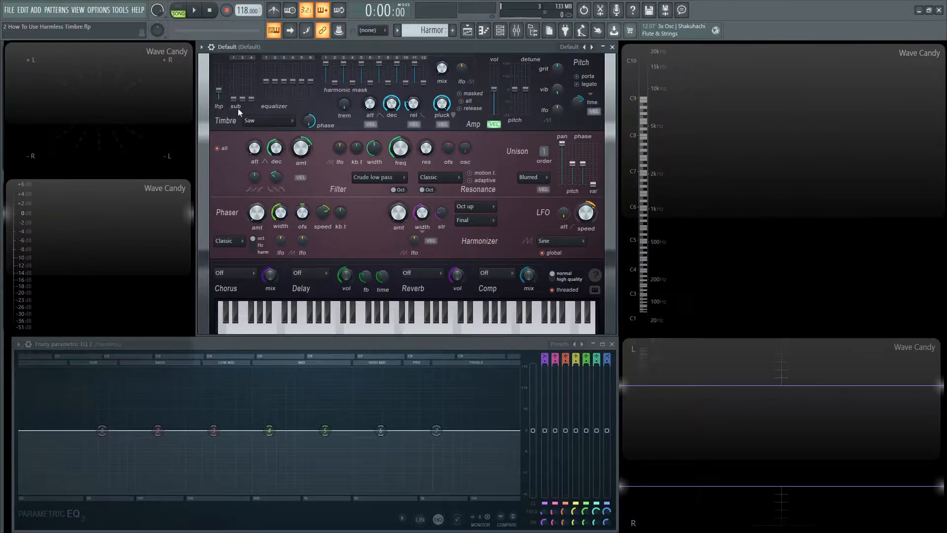
mouse_move(593, 65)
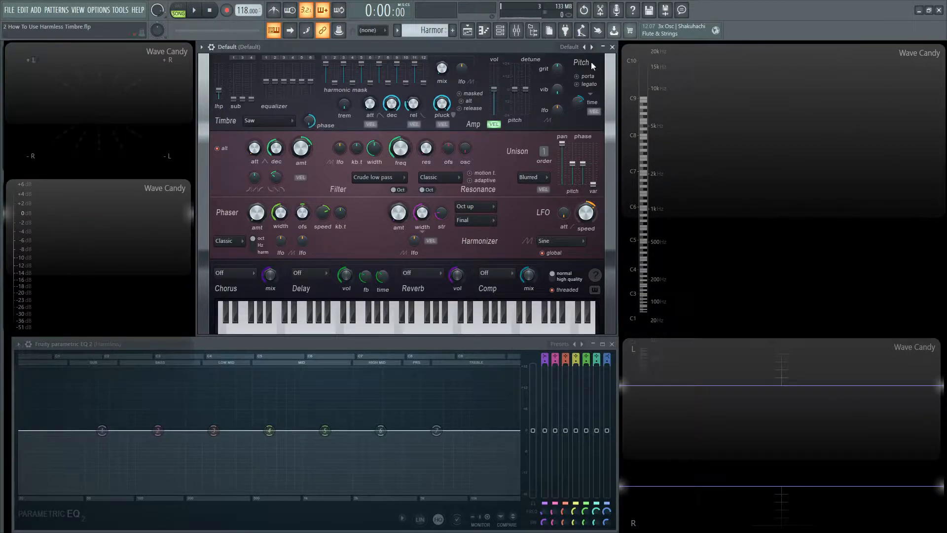
Keep the Default Harmless patch and leave the timbre waveform unchanged after reviewing the lists
left_click(571, 46)
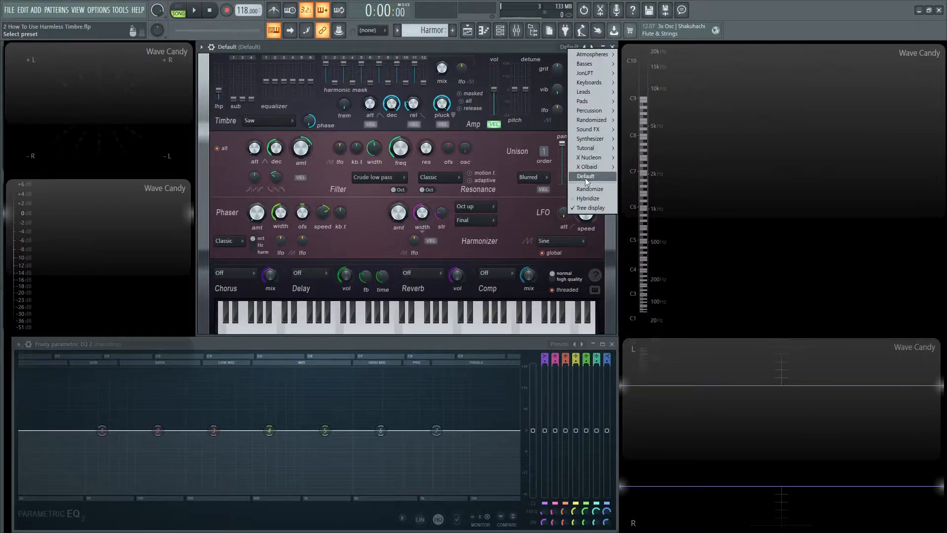
left_click(585, 176)
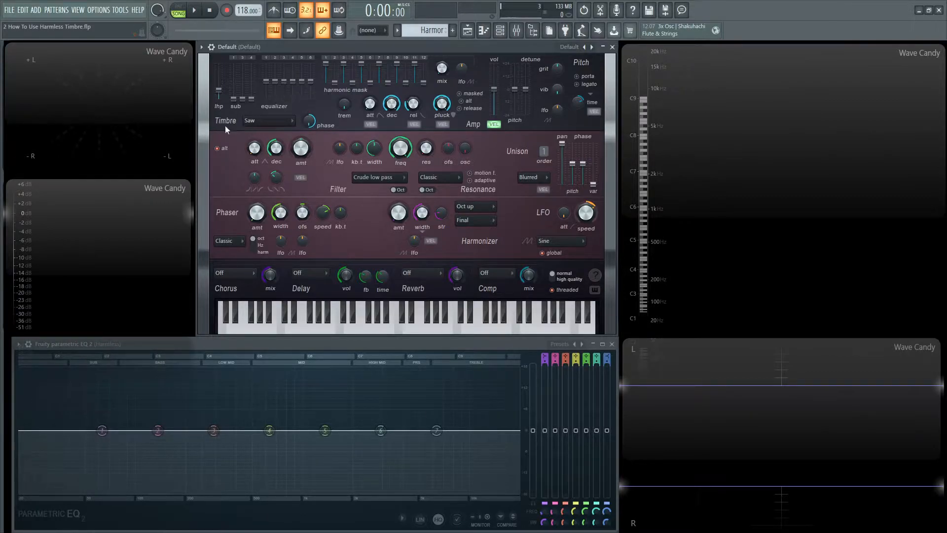
left_click(268, 121)
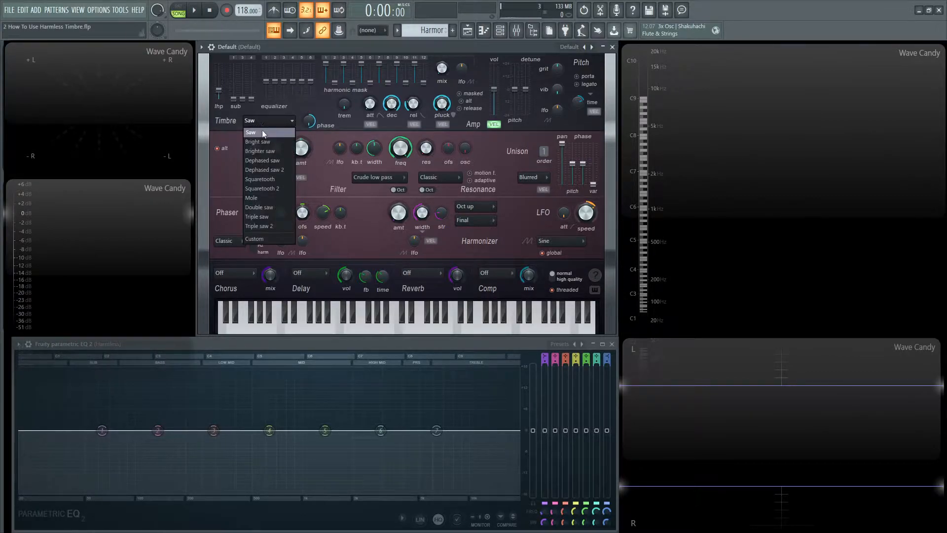
mouse_move(252, 197)
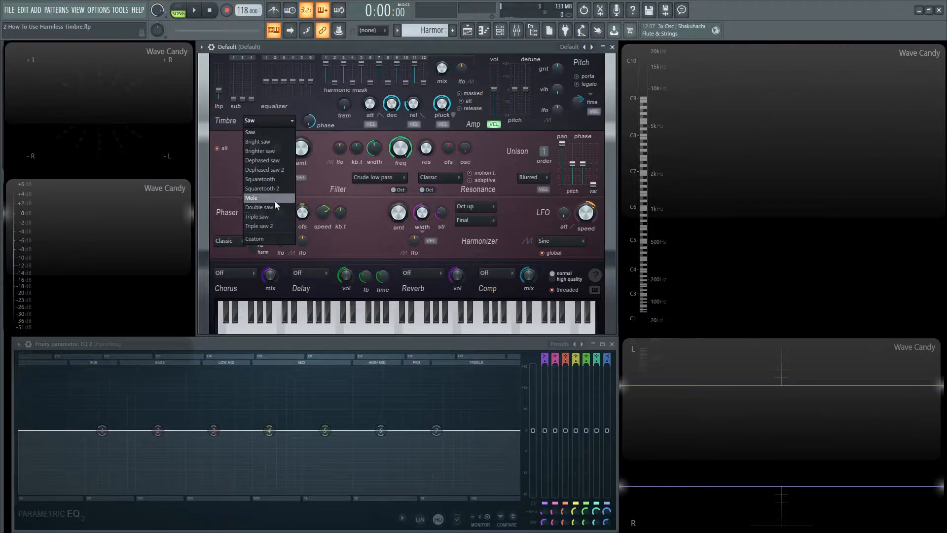
left_click(249, 132)
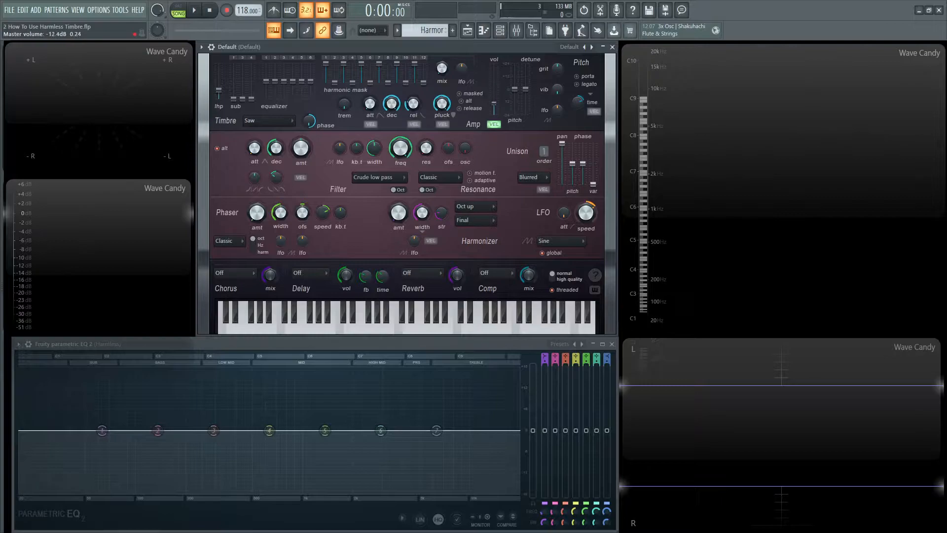
Raise the low harmonics protection amount while test notes play in the analysers
left_click(416, 316)
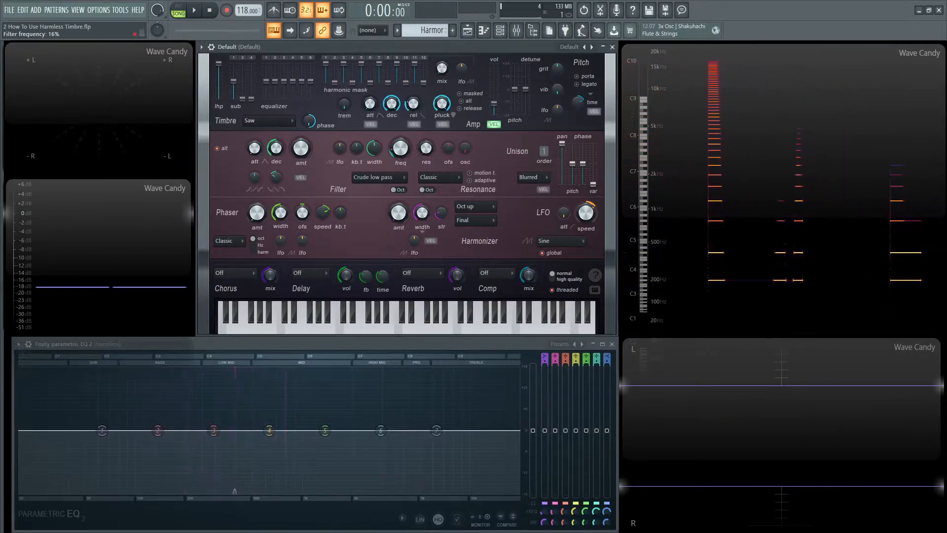
left_click(430, 310)
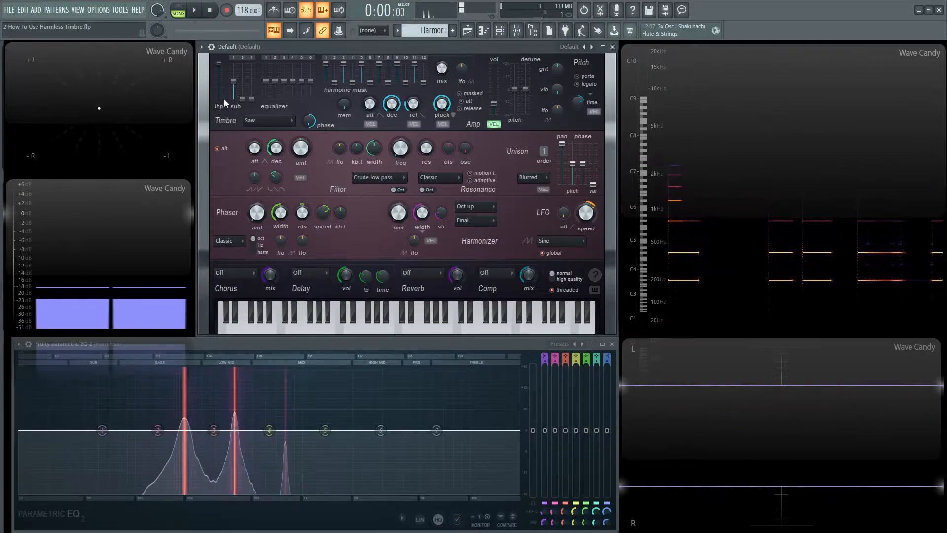
left_click(432, 311)
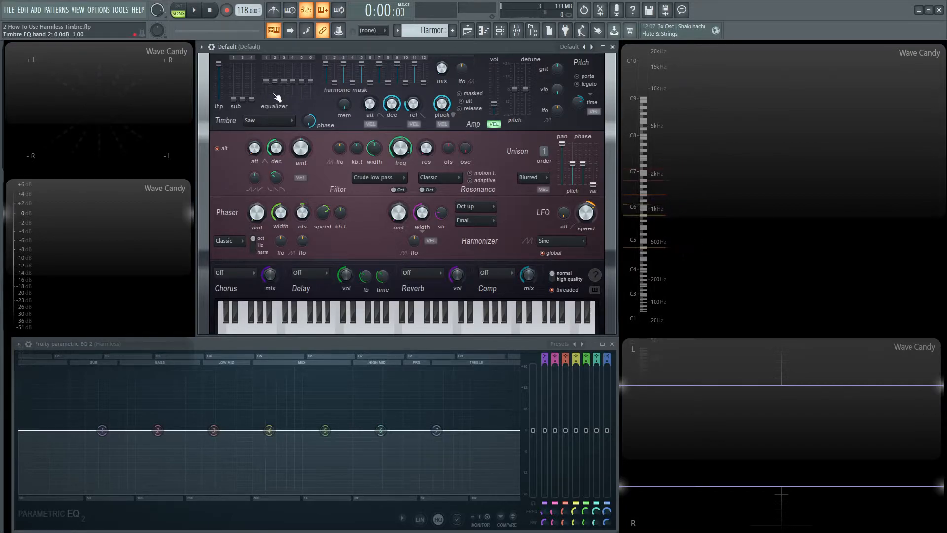
mouse_move(270, 83)
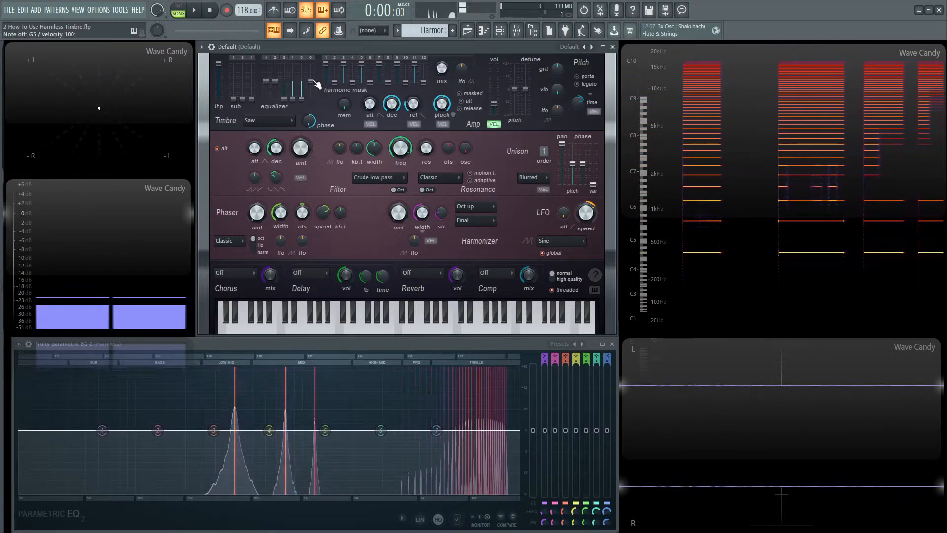
Move a timbre equalizer band to a different level while notes play
left_click(430, 314)
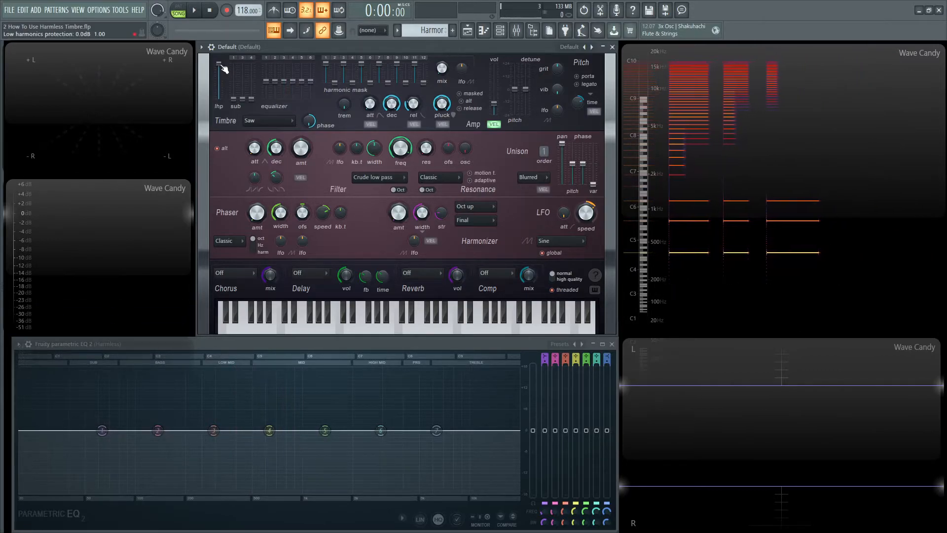
Flatten the timbre equalizer and vary the phase setting on sustained notes
left_click(309, 122)
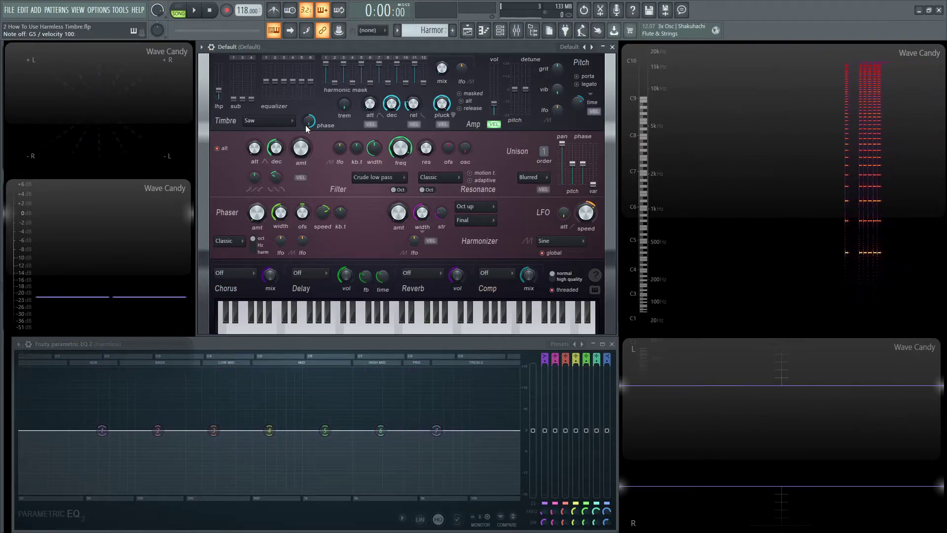
left_click(432, 314)
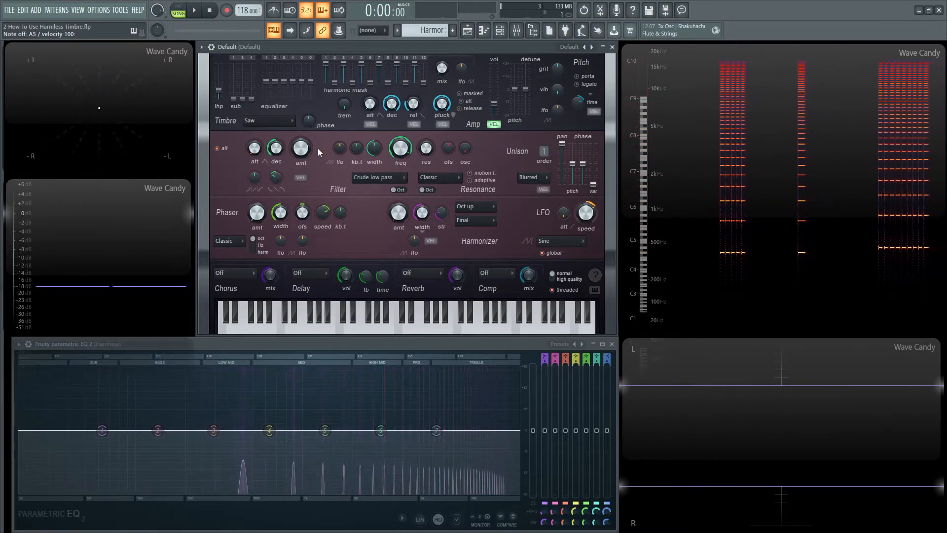
left_click(290, 317)
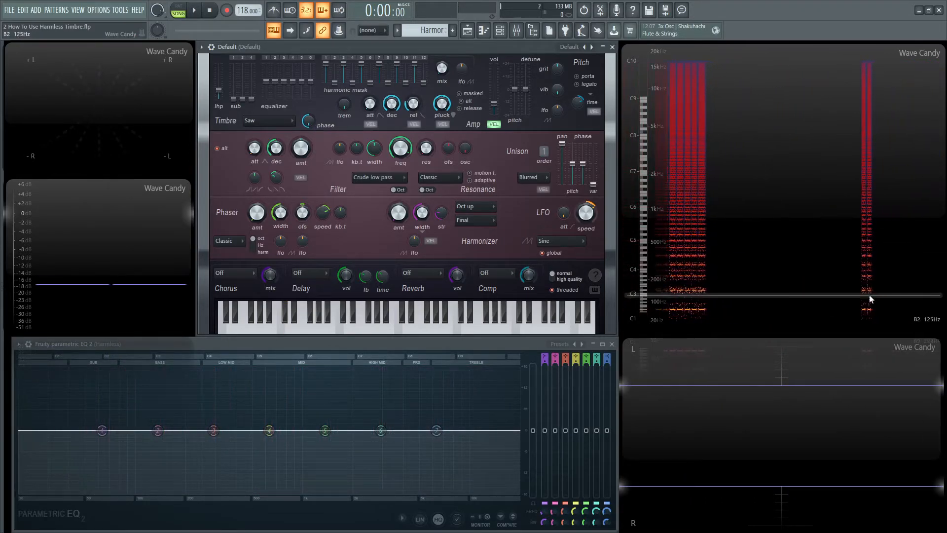
mouse_move(851, 91)
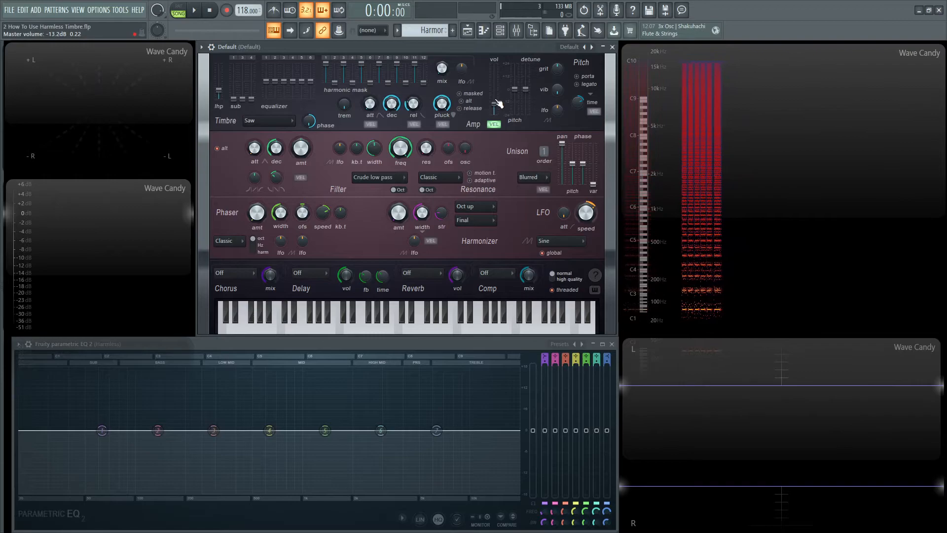
mouse_move(278, 127)
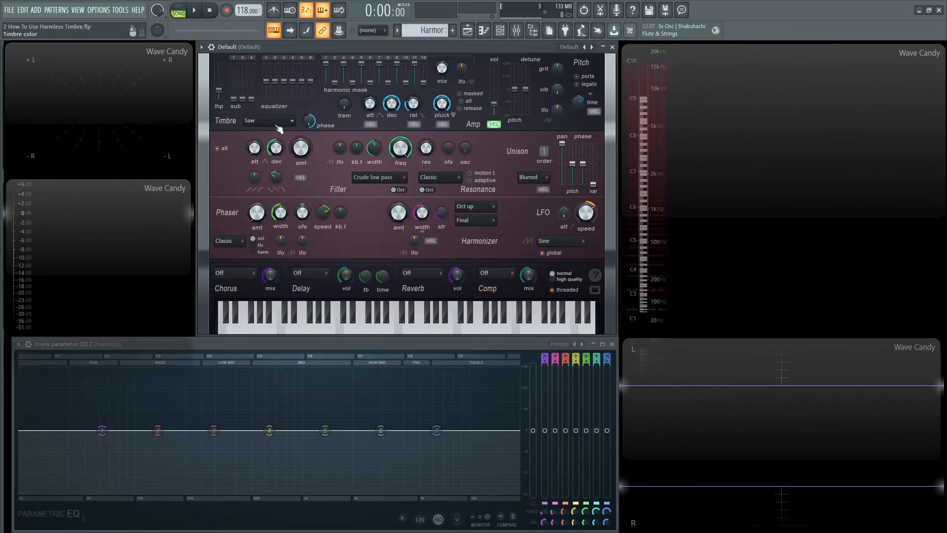
Step the timbre waveform through Bright saw, Brighter saw, Dephased saw and Dephased saw 2
left_click(268, 121)
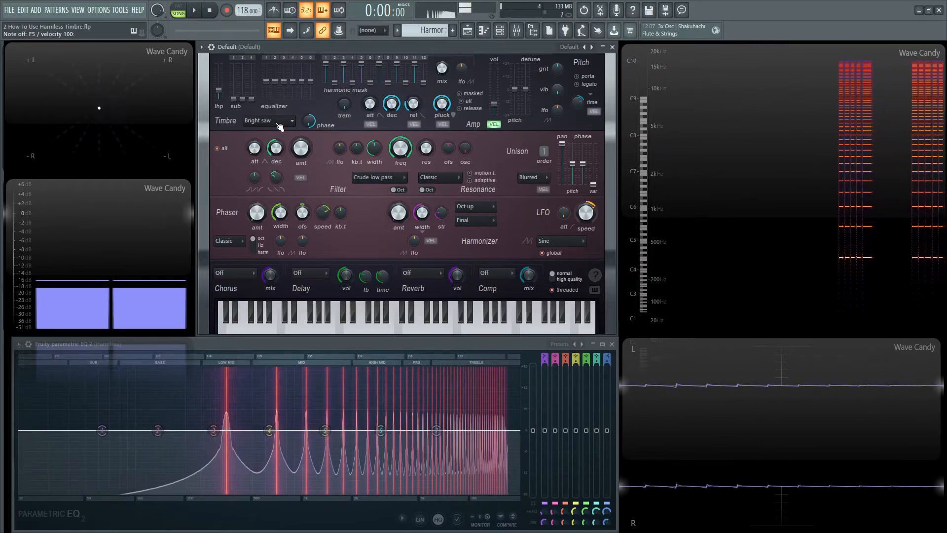
left_click(266, 120)
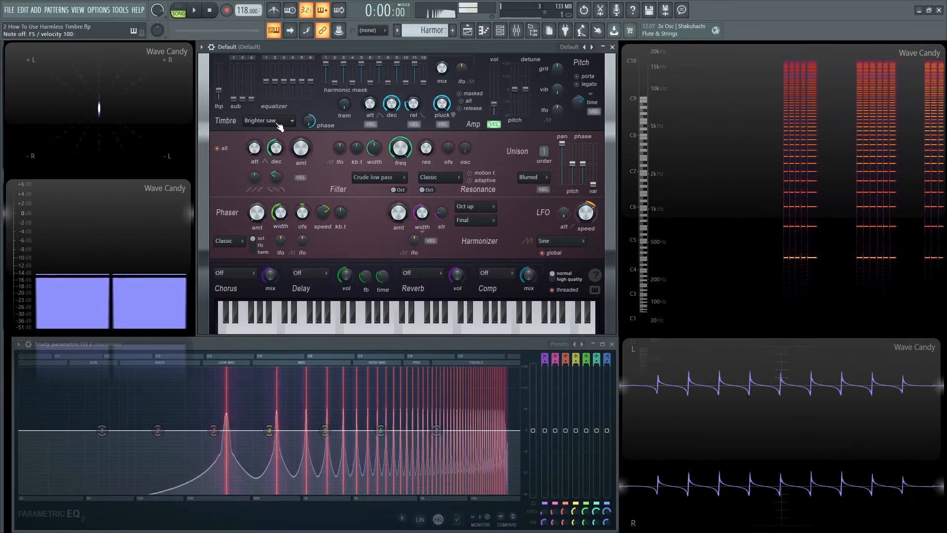
left_click(268, 121)
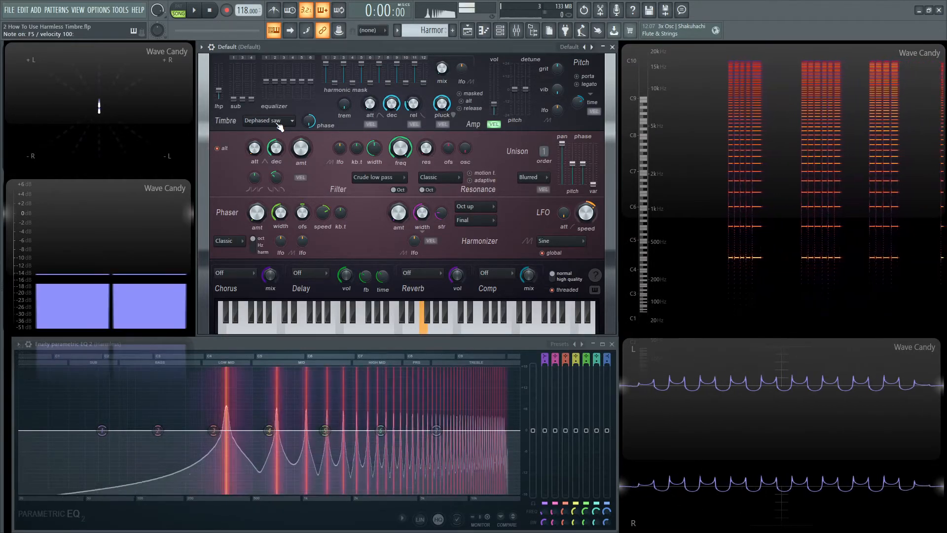
left_click(269, 120)
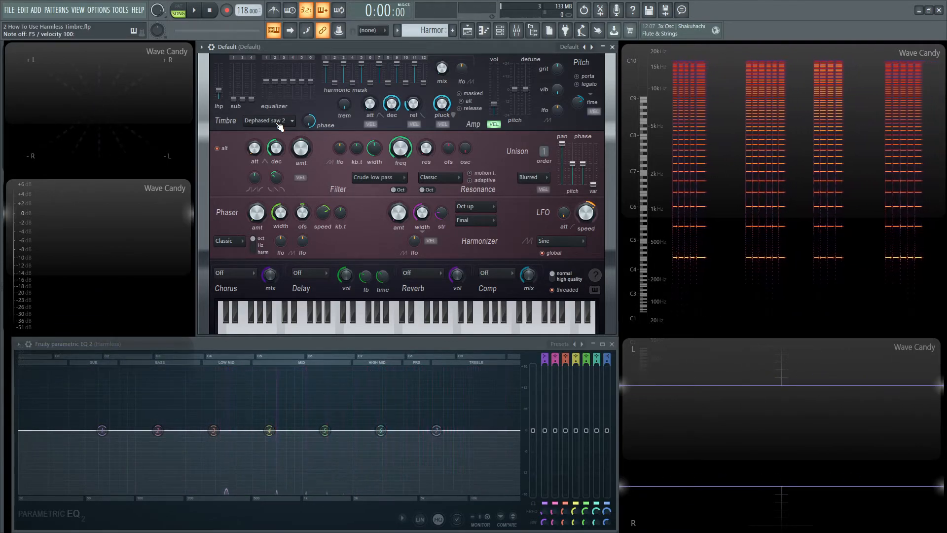
left_click(421, 314)
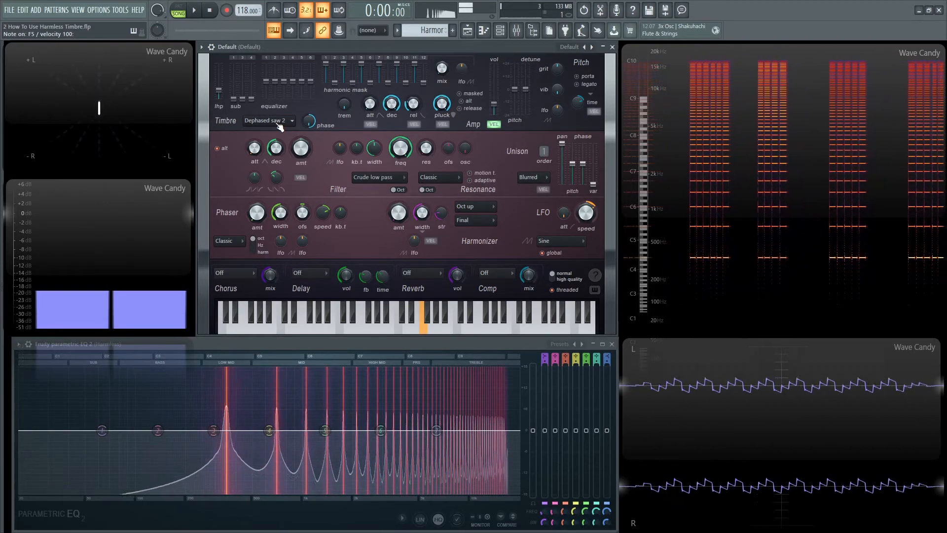
Continue through Squaretooth and Squaretooth 2, then set the waveform to Mole
left_click(268, 120)
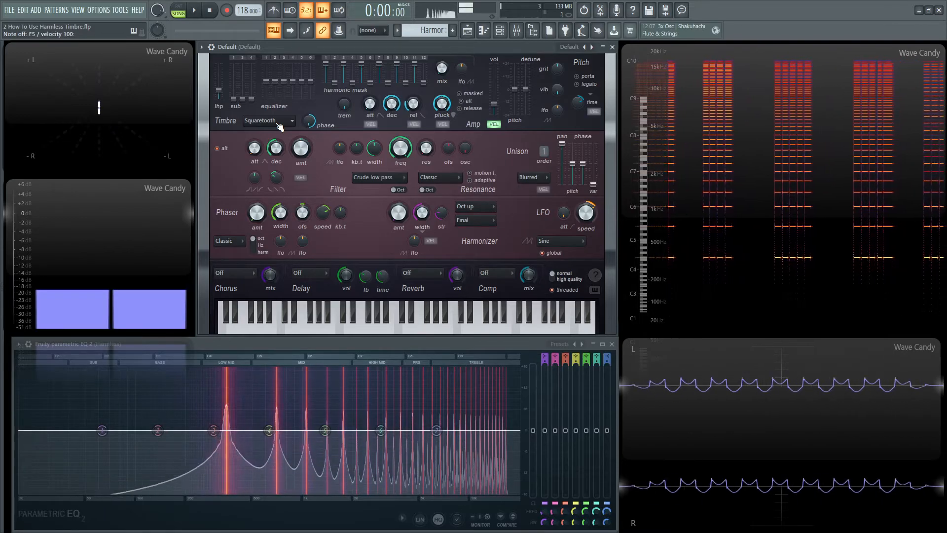
left_click(267, 120)
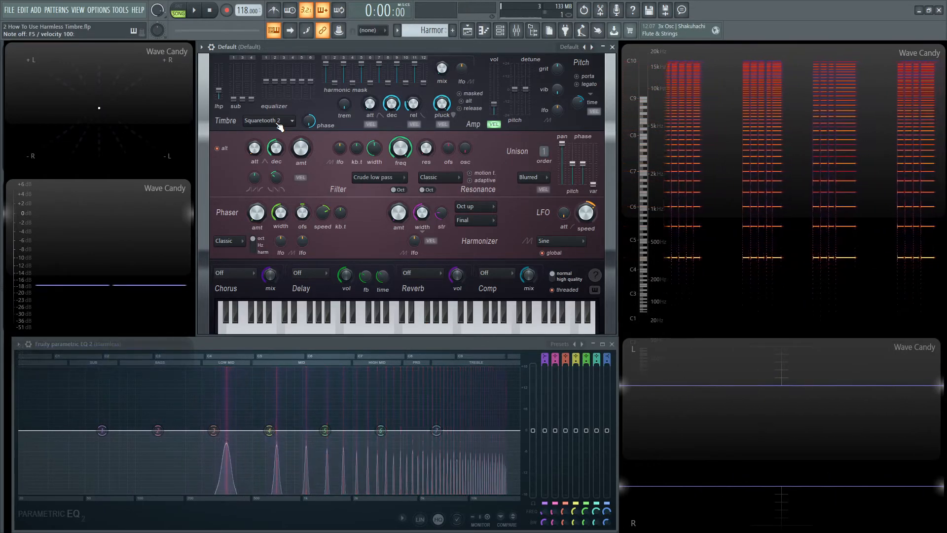
left_click(431, 328)
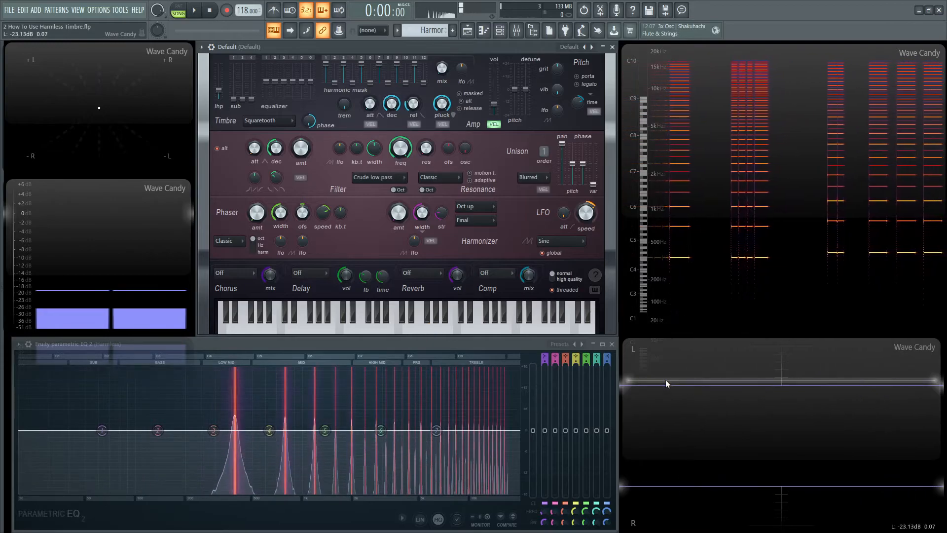
left_click(266, 120)
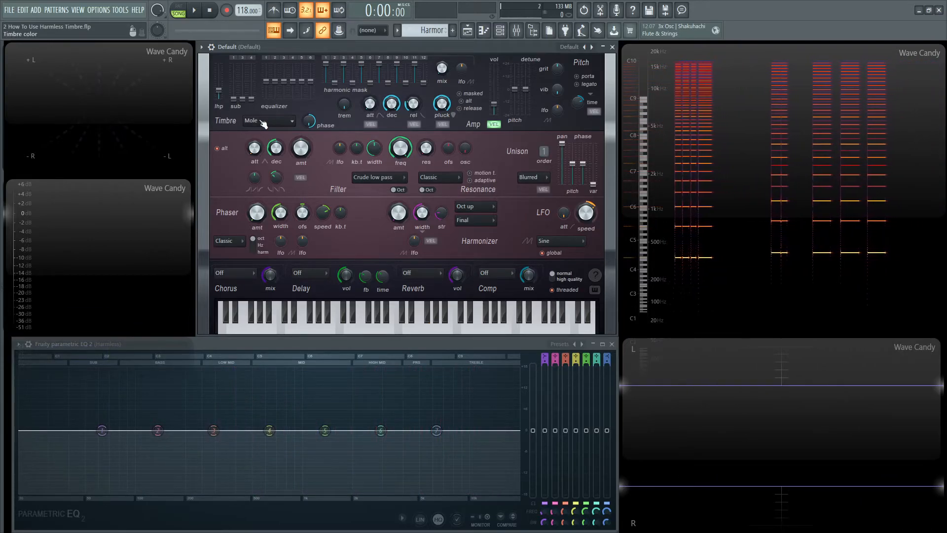
Advance the timbre waveform from Mole to Triple saw and Triple saw 2, then show the full waveform list
left_click(432, 317)
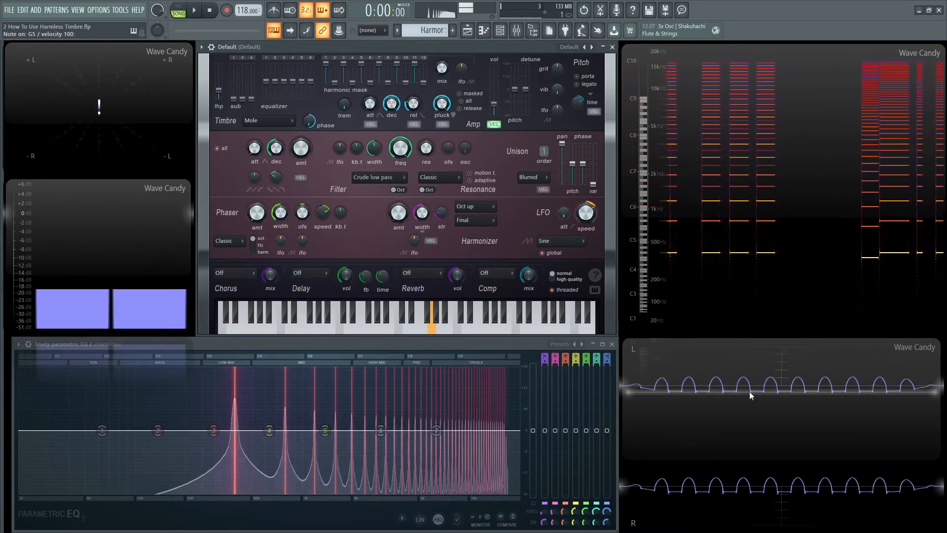
left_click(265, 121)
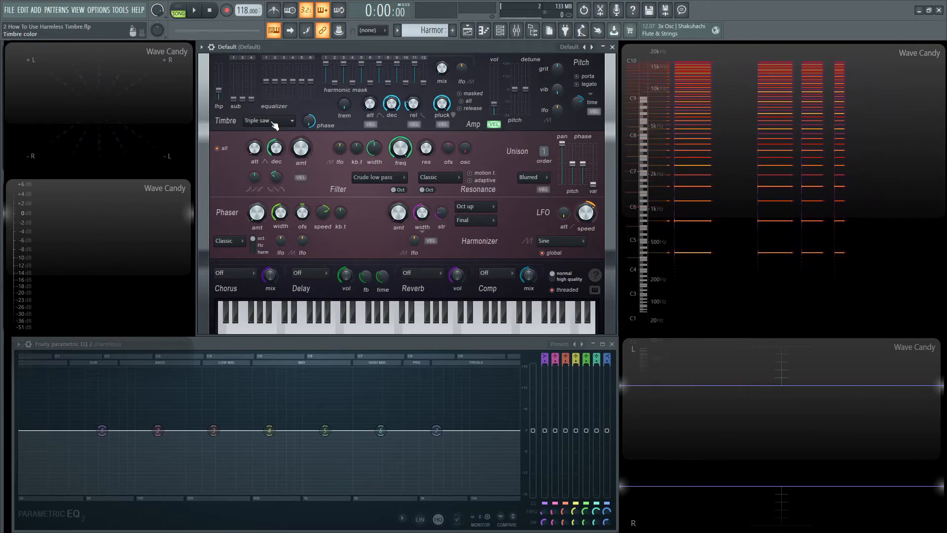
left_click(323, 316)
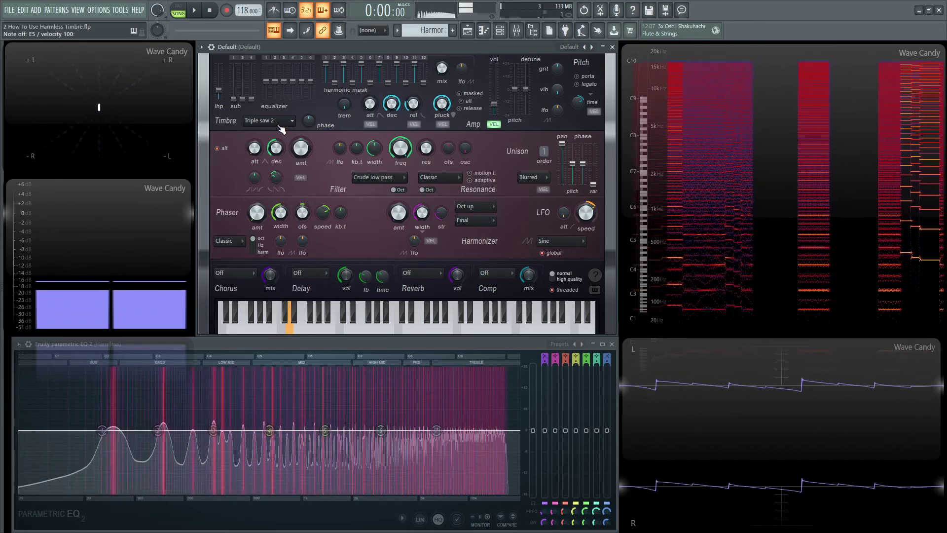
left_click(268, 120)
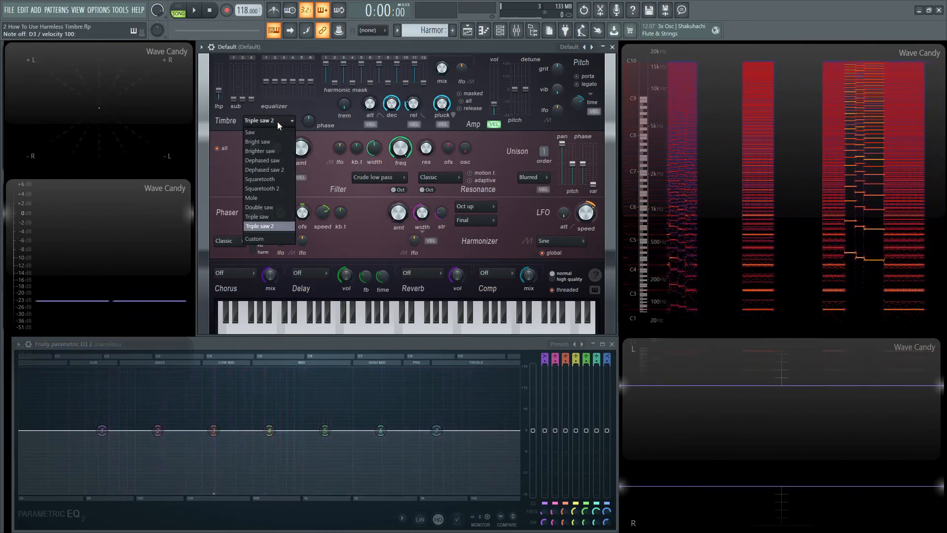
mouse_move(259, 207)
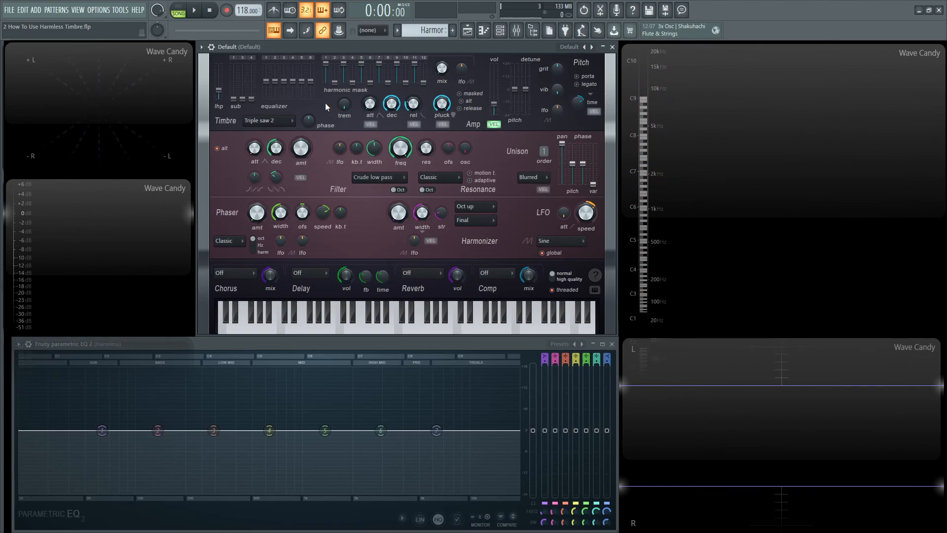
mouse_move(360, 91)
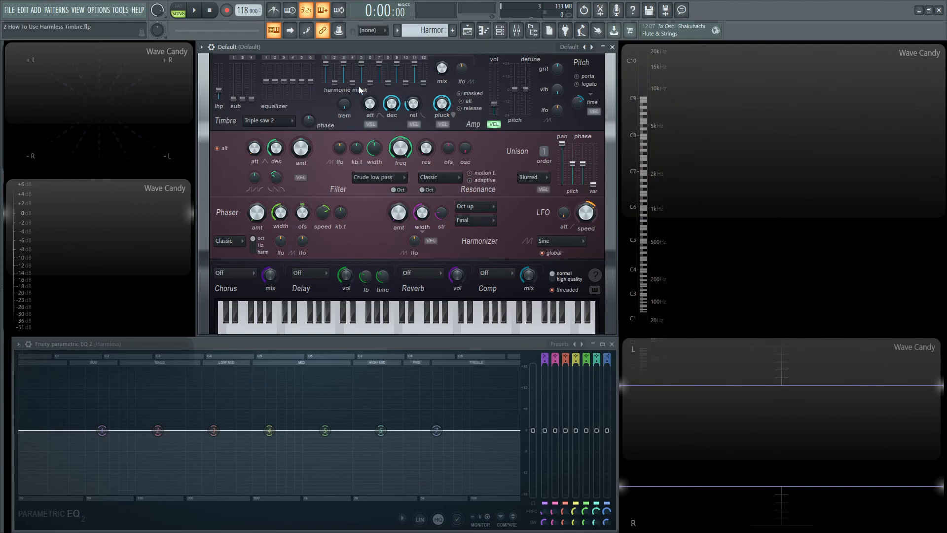